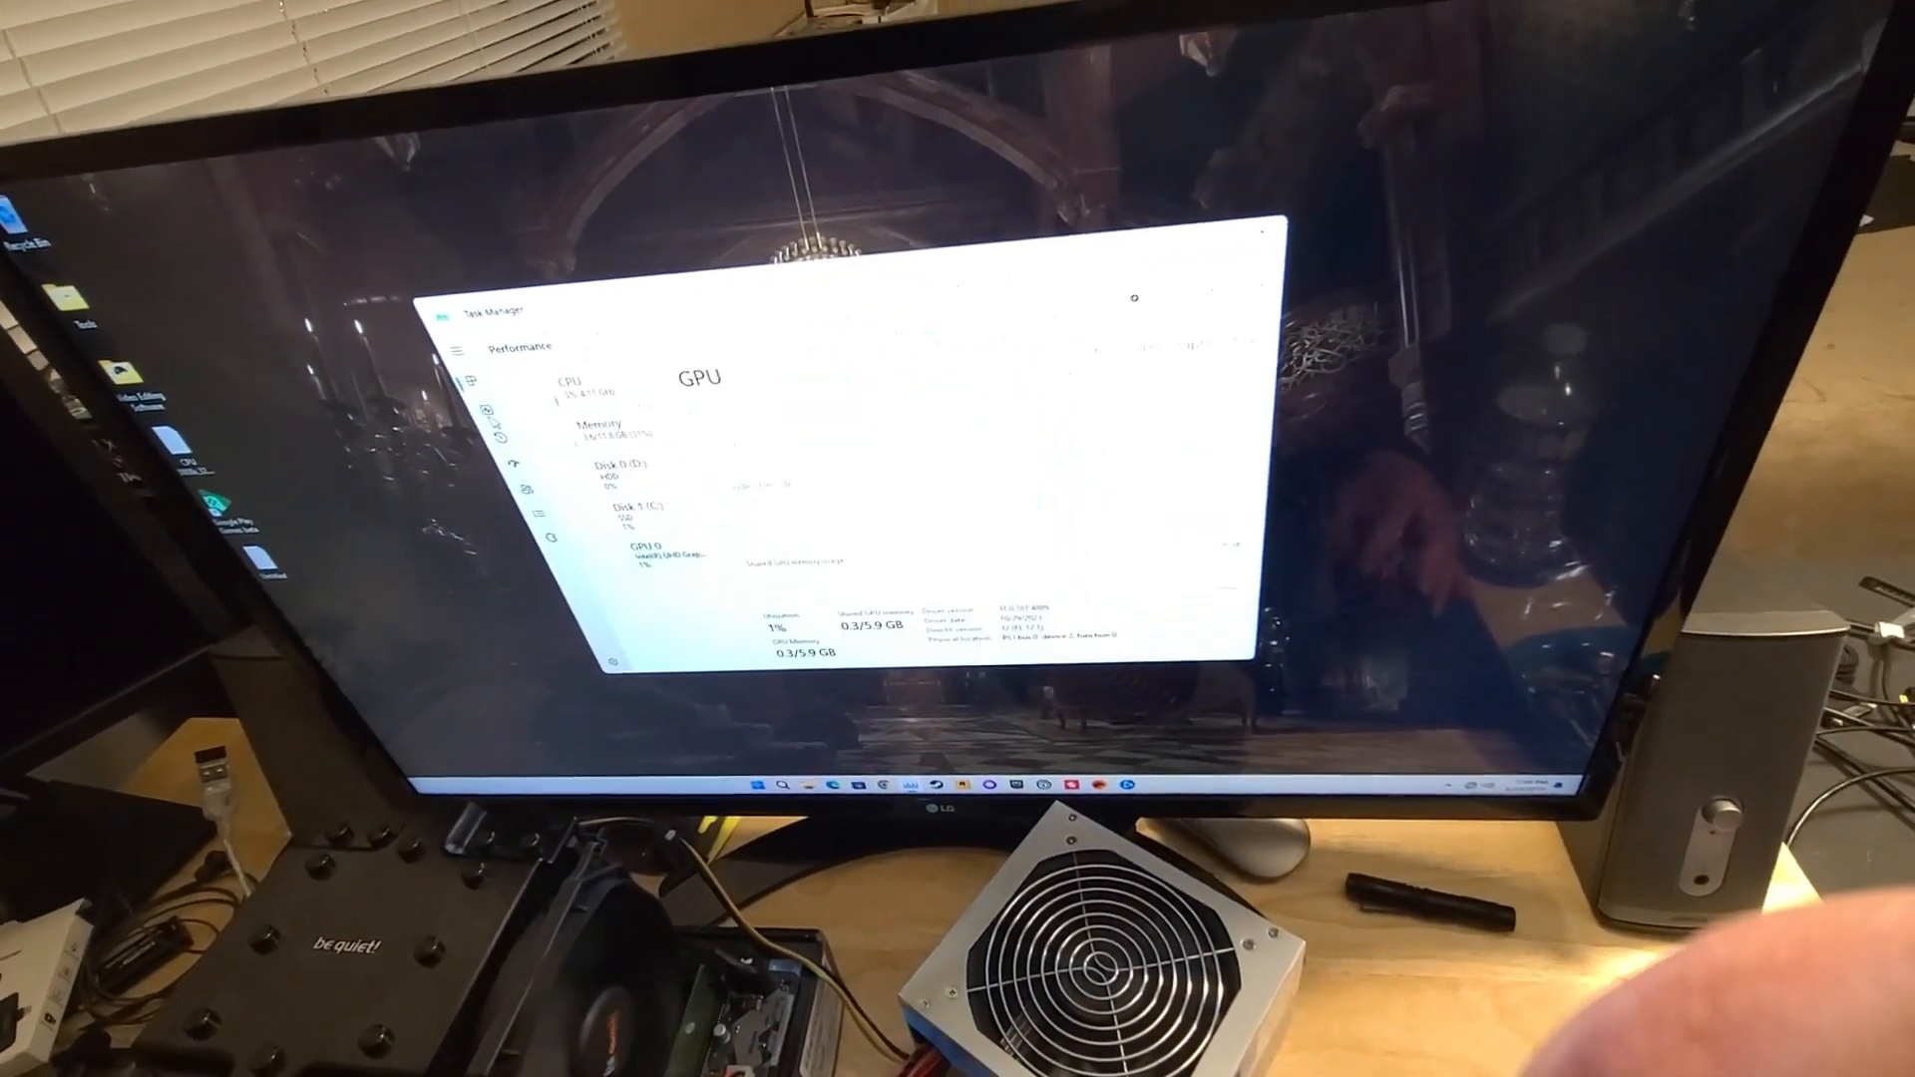
View the 12th Gen Intel Core i5-12400 CPU details, then the Memory page showing 12.0 GB
click(580, 391)
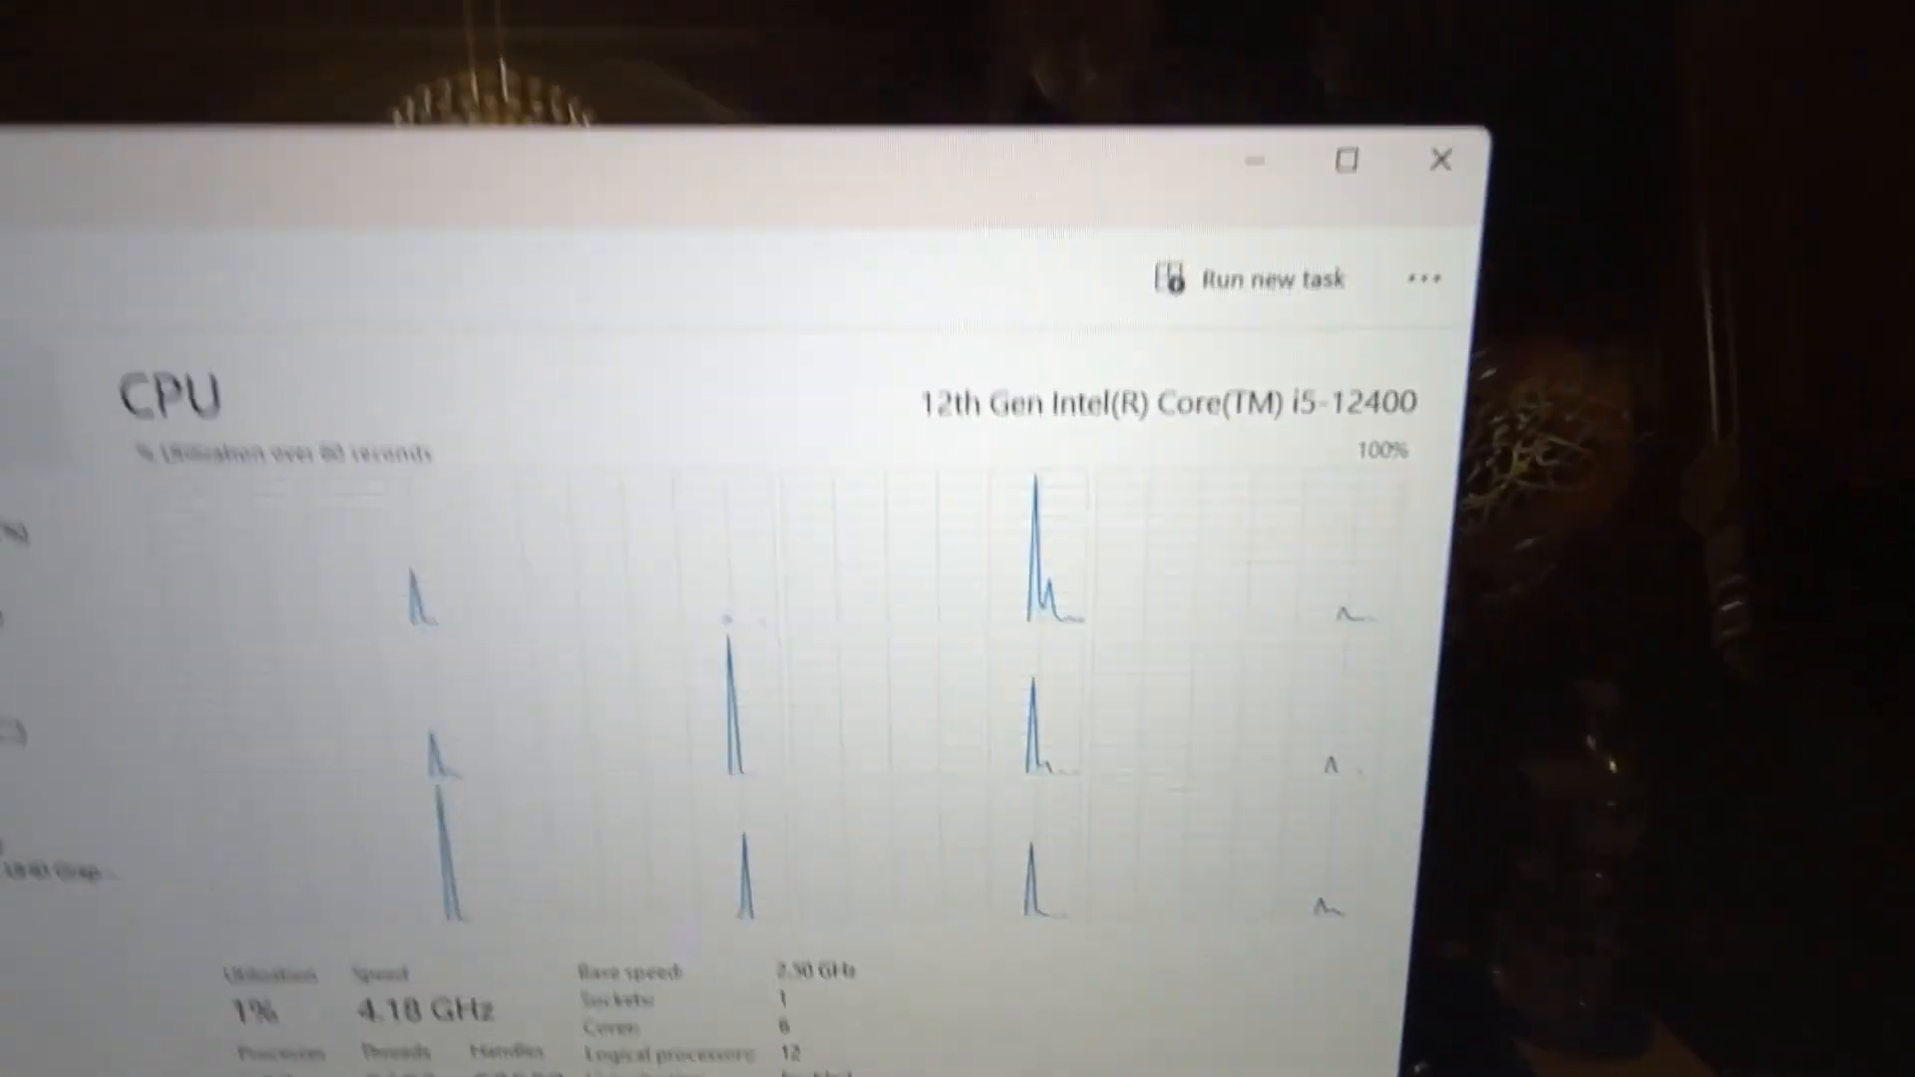
click(36, 678)
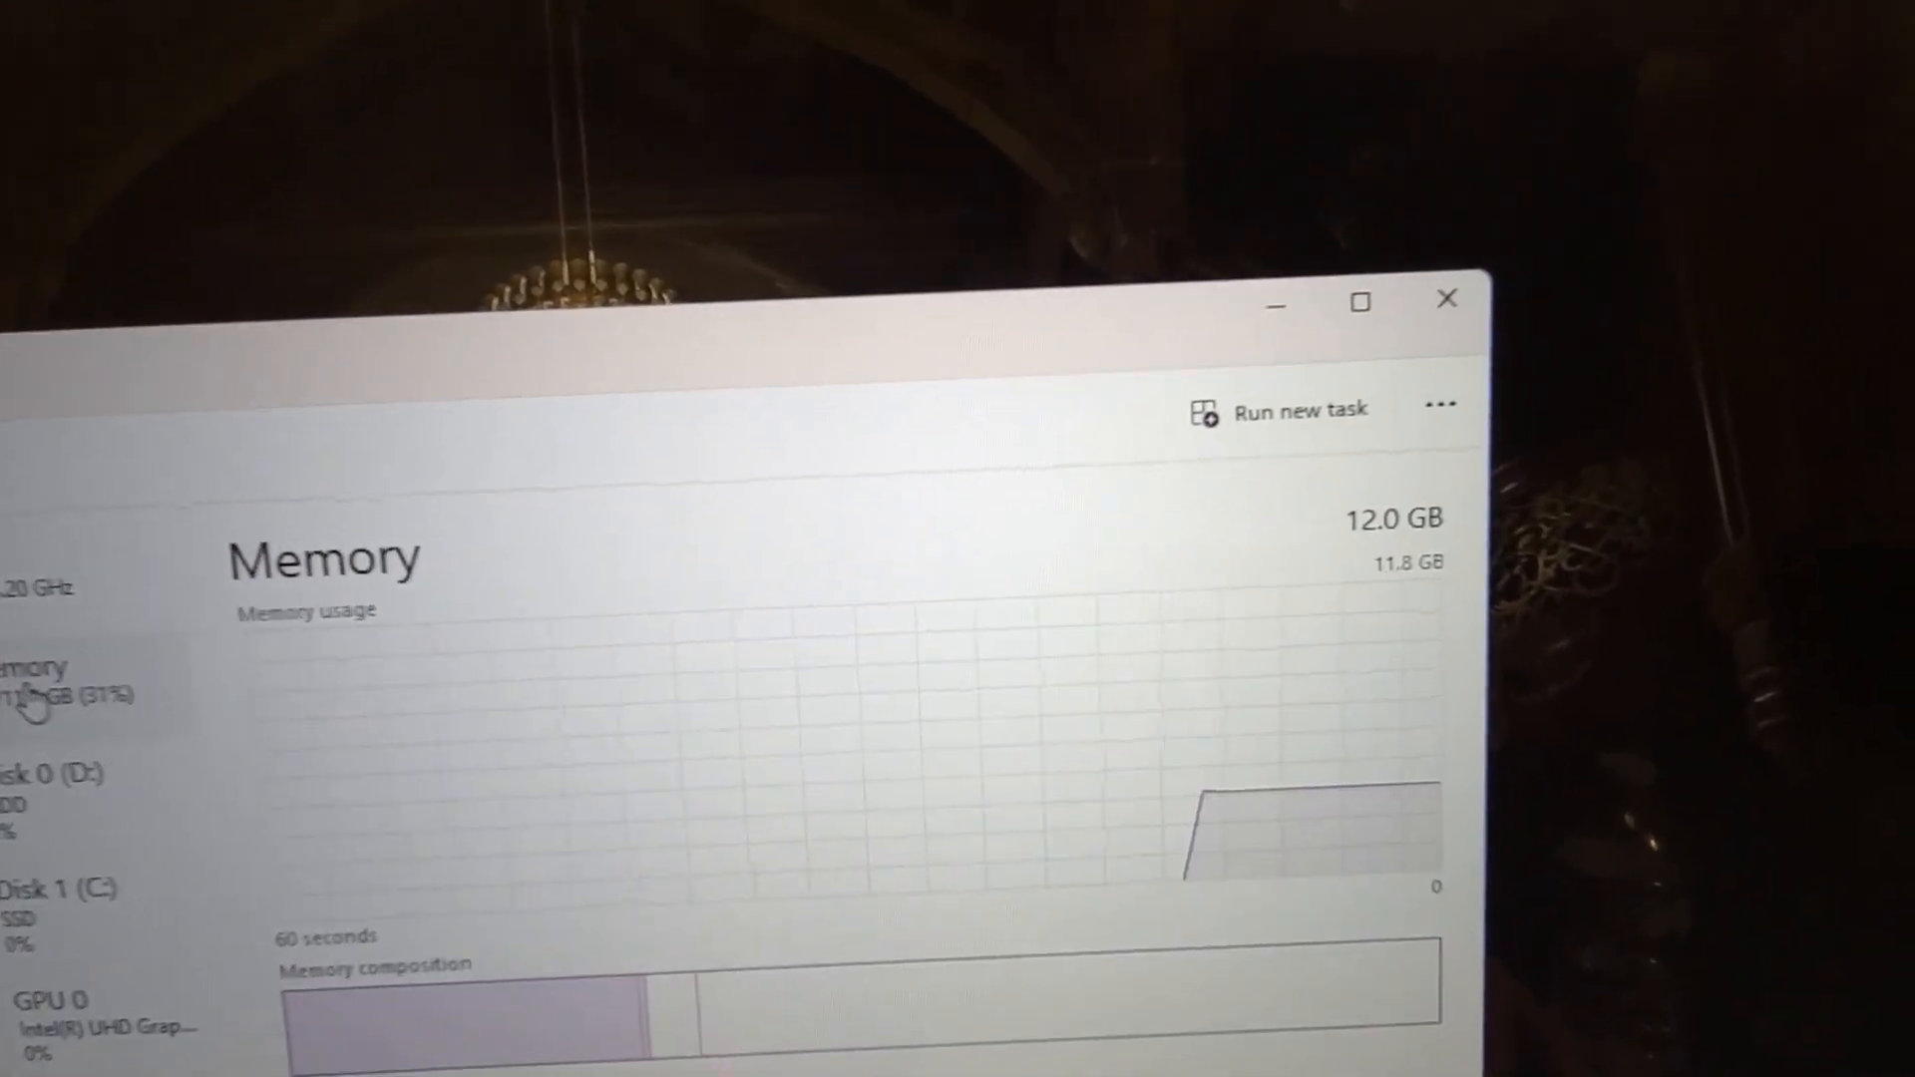